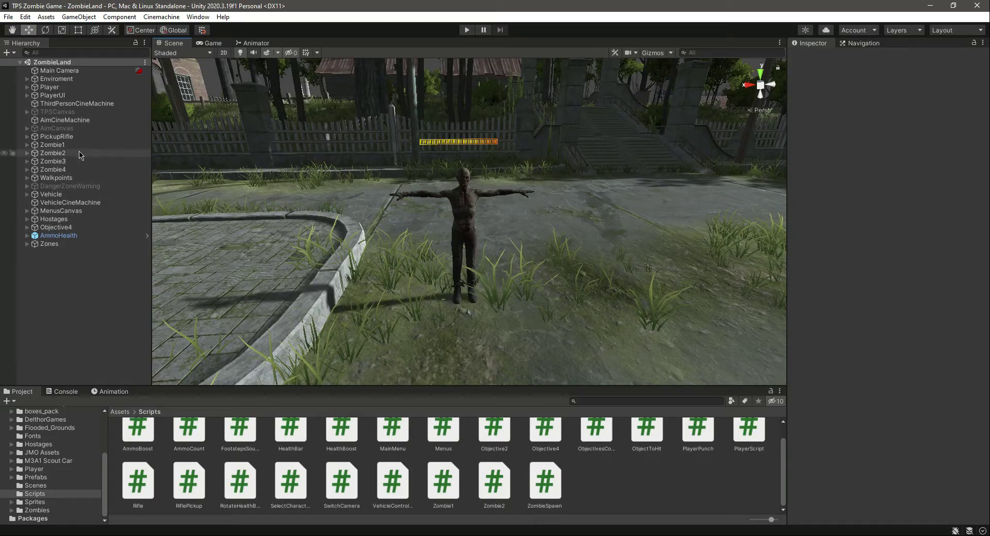
# Step: Compare the two-entry Walk Points arrays of Zombie1 and Zombie3, ending on Zombie1
pyautogui.click(53, 144)
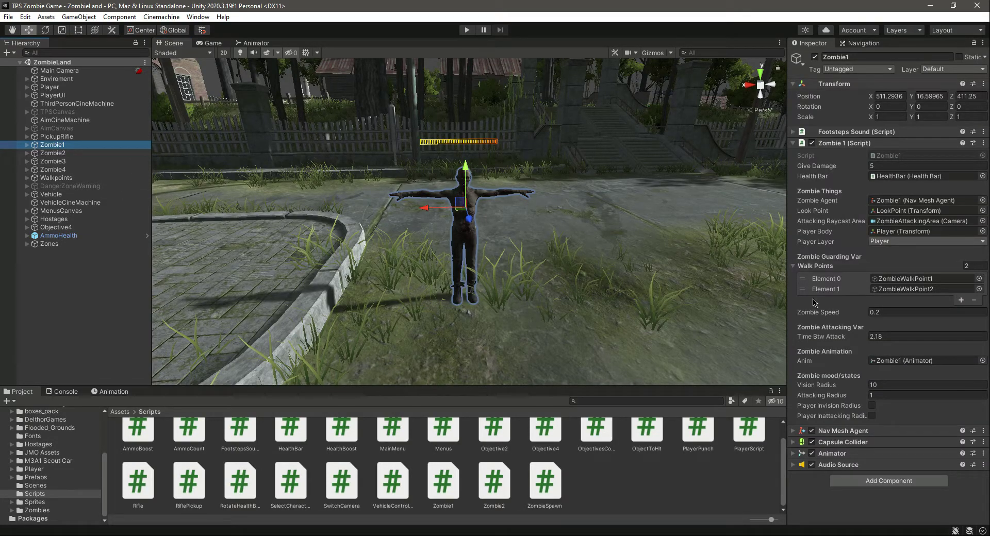
pyautogui.moveTo(234, 190)
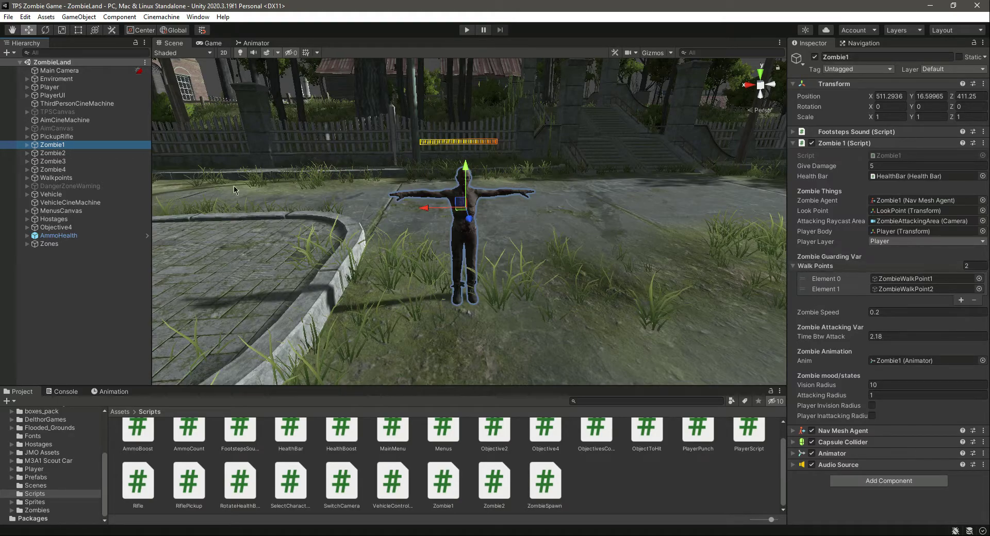
pyautogui.click(53, 161)
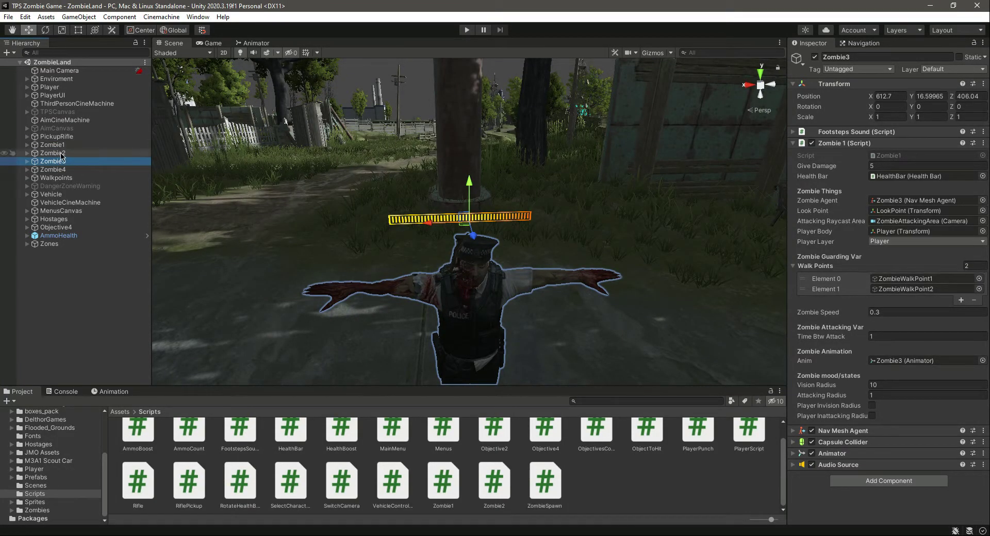
pyautogui.click(52, 144)
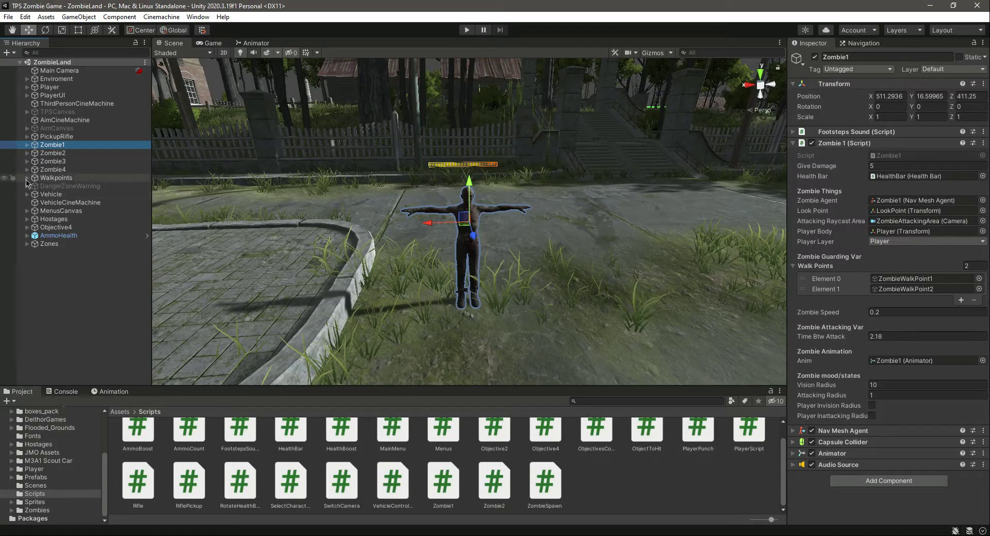
# Step: Expand Walkpoints to list its seven ZombieWalkPoint children, check ZombieWalkPoint2, return to Zombie1
pyautogui.click(27, 177)
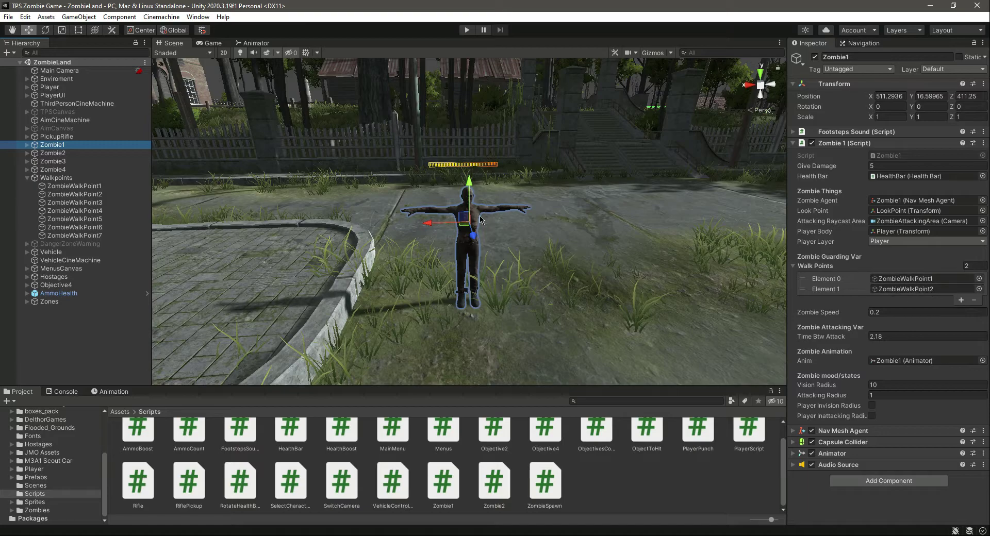
pyautogui.click(74, 194)
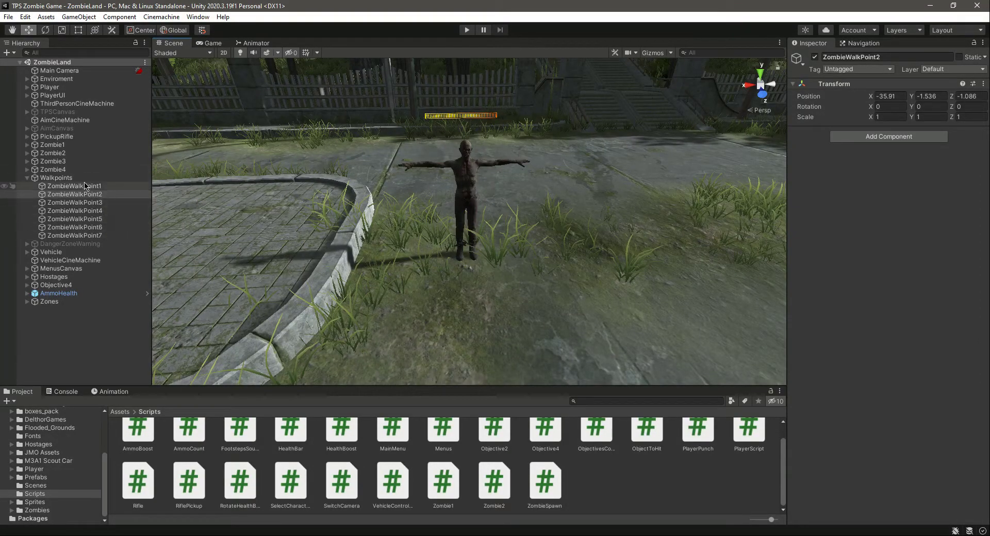
pyautogui.click(51, 145)
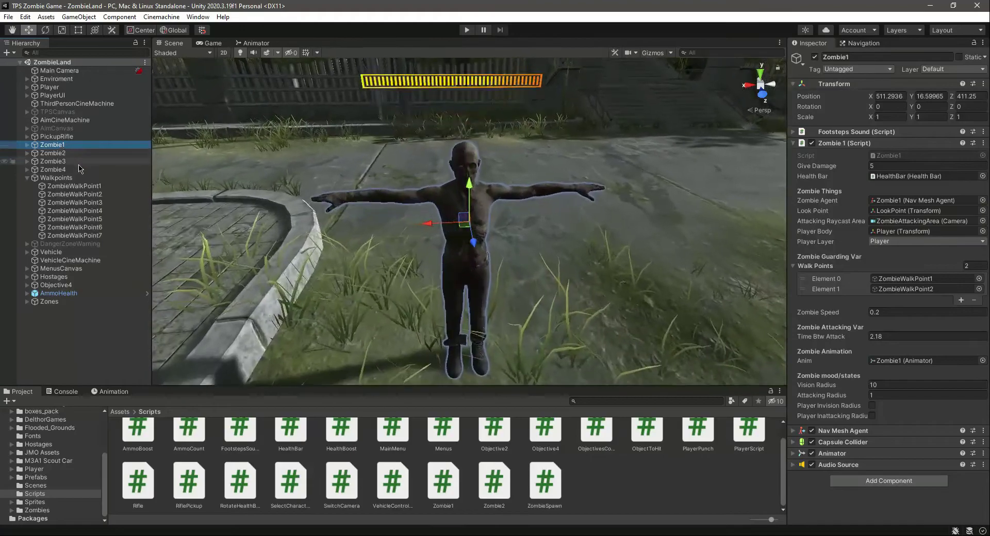
# Step: With Zombie1 and Zombie3 selected, set Walk Points size to 7 and assign ZombieWalkPoint1–5 to the first slots
pyautogui.click(53, 169)
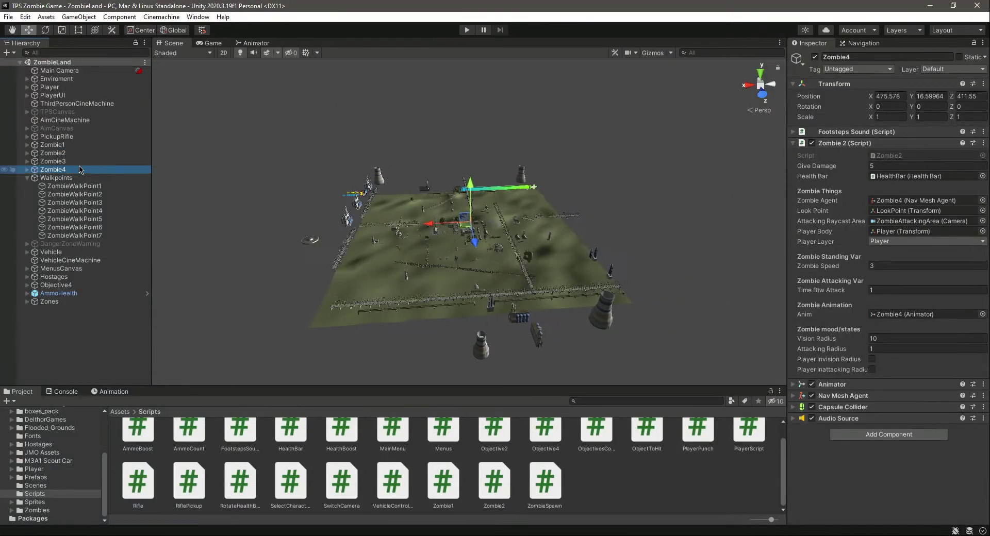
pyautogui.click(53, 160)
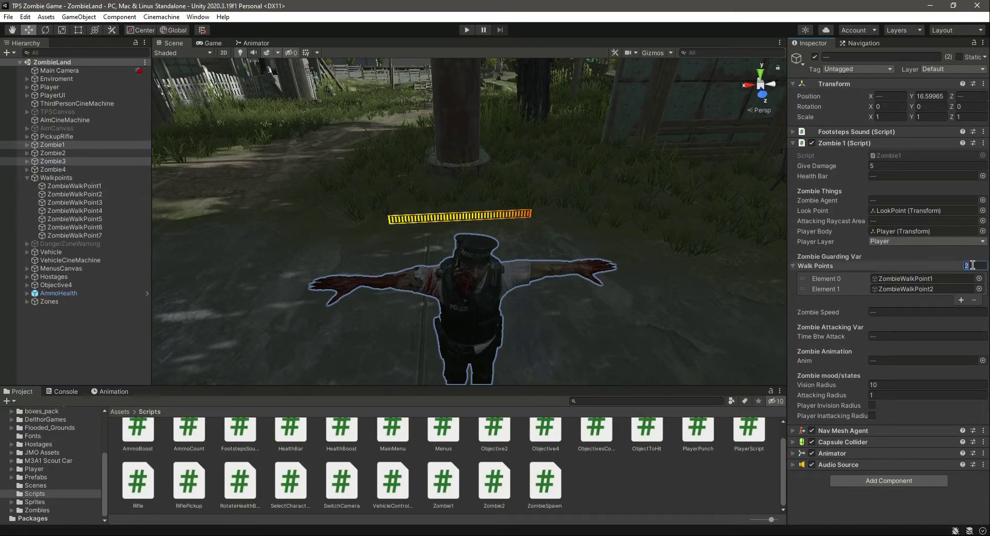
pyautogui.write('7')
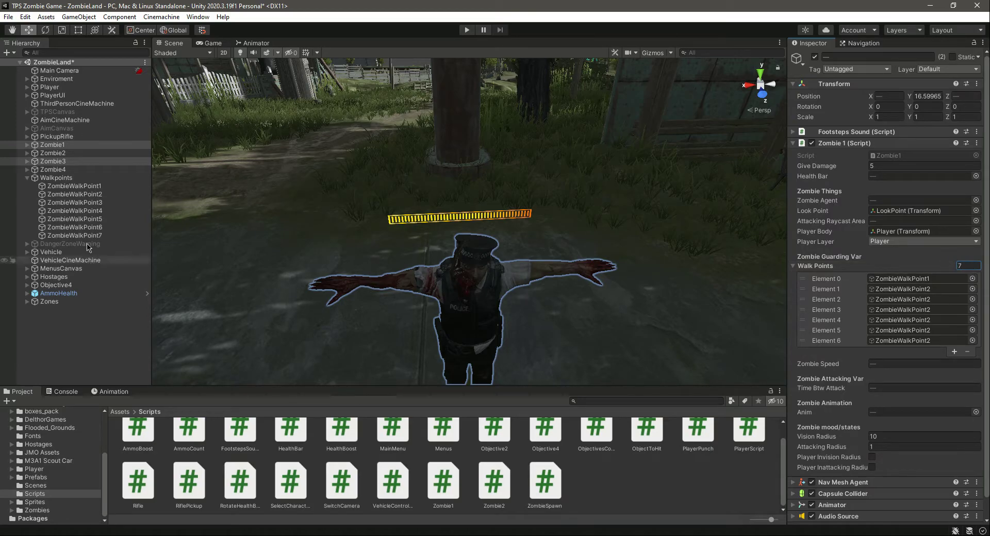
pyautogui.click(903, 299)
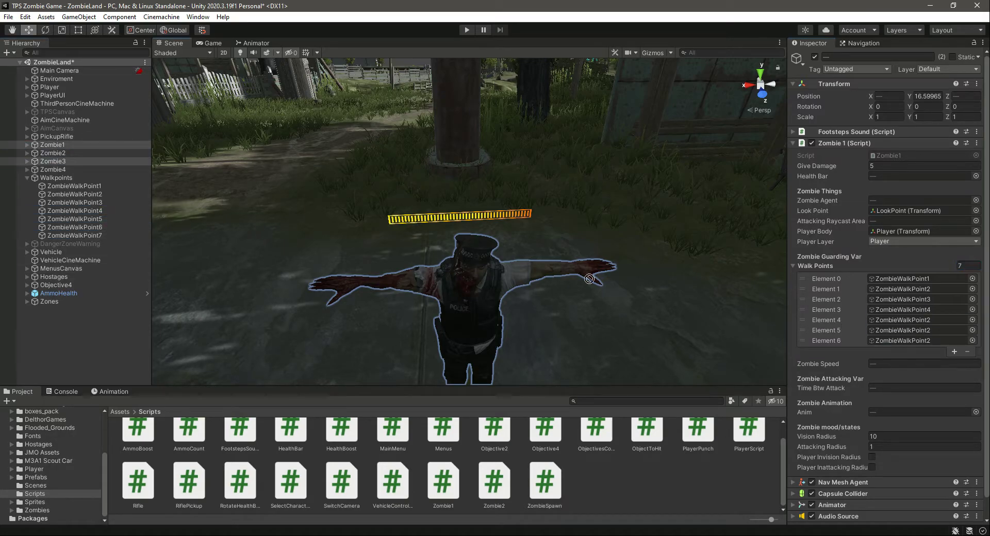
pyautogui.click(74, 227)
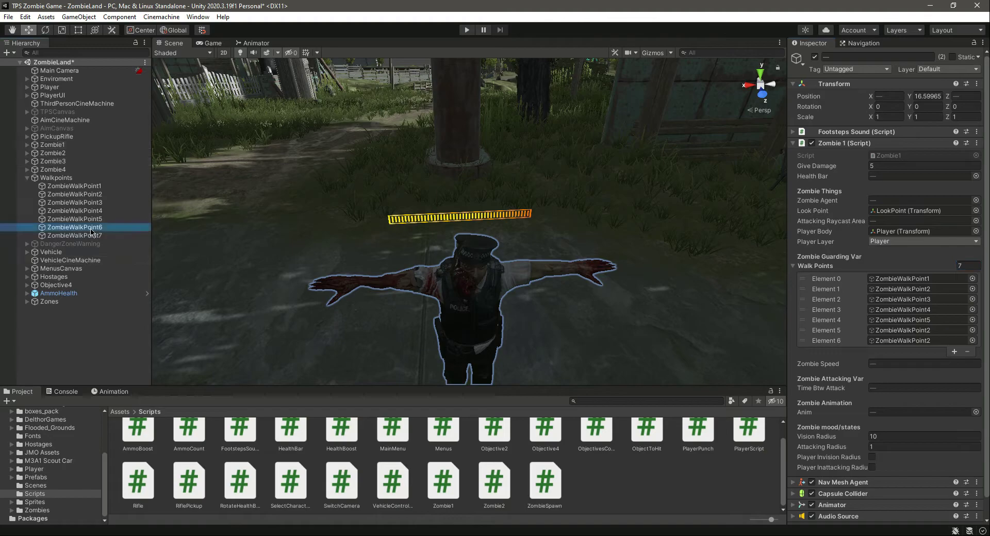
# Step: Inspect the Transform positions of ZombieWalkPoint4 and ZombieWalkPoint5 along the street
pyautogui.click(74, 235)
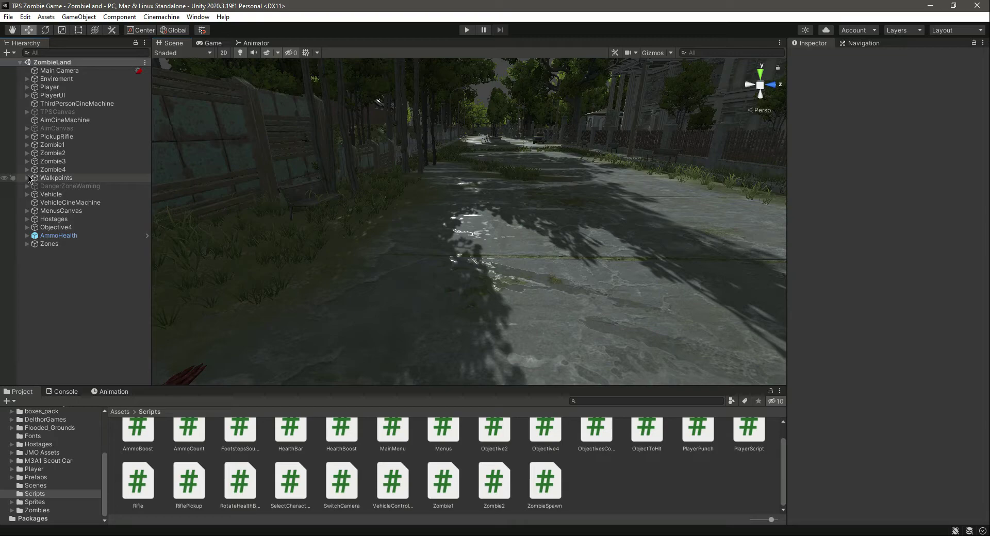
pyautogui.click(27, 177)
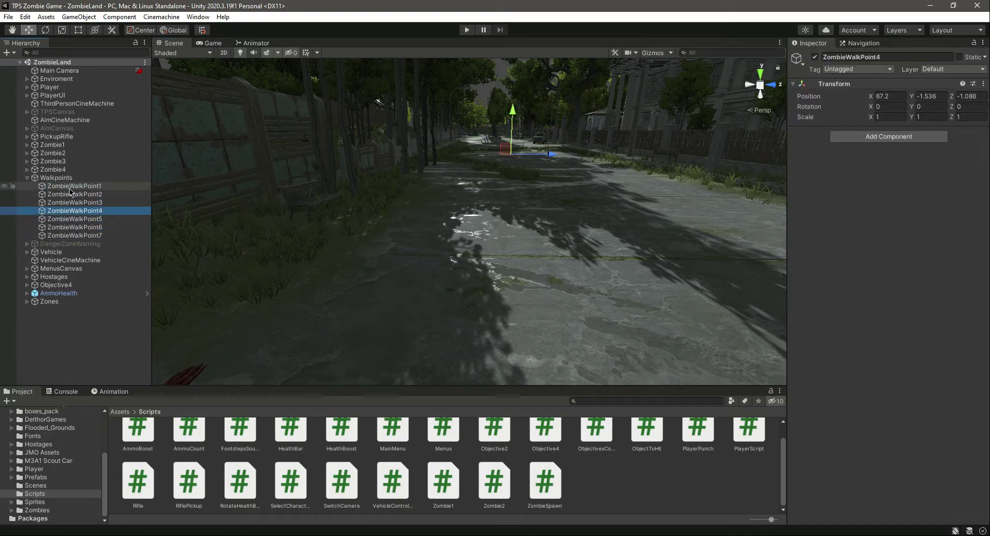
pyautogui.click(74, 219)
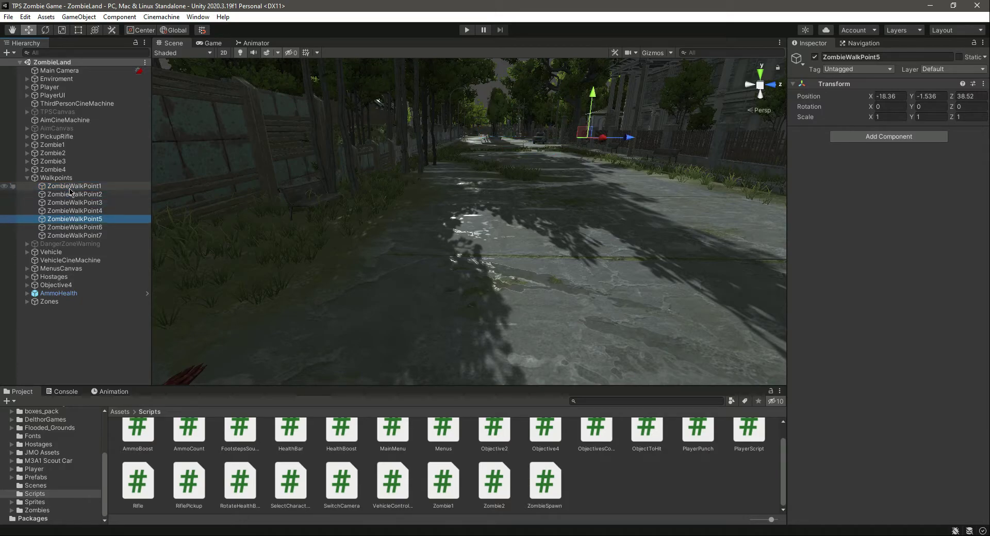